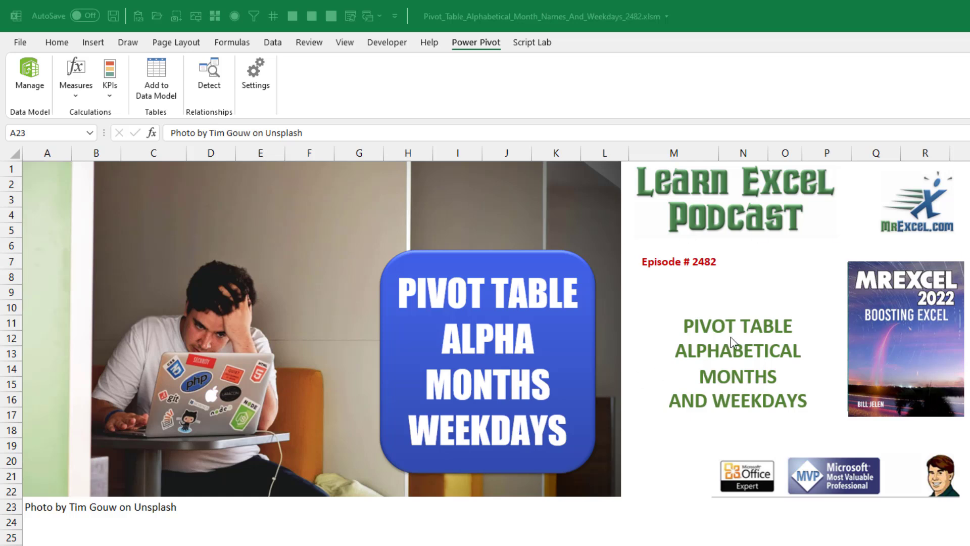
mouse_move(740, 360)
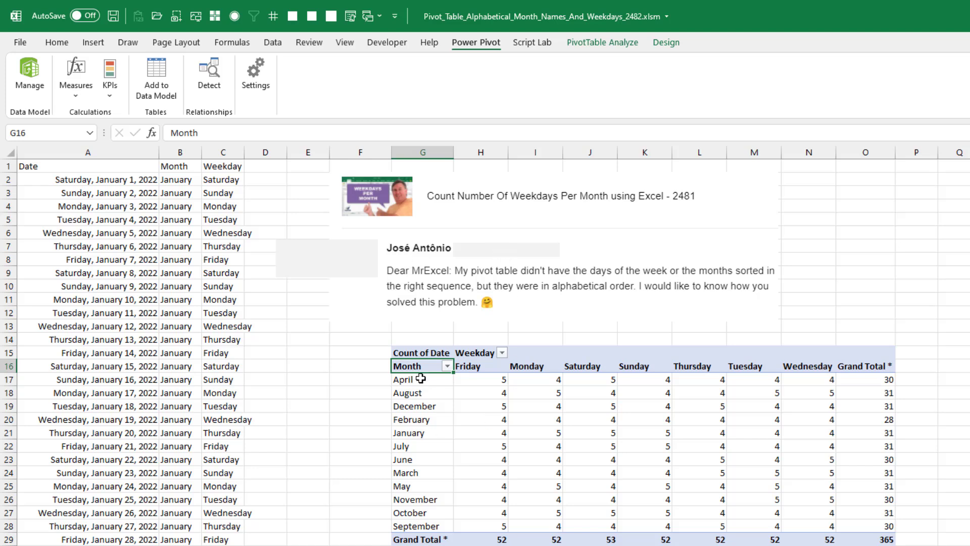
mouse_move(429, 511)
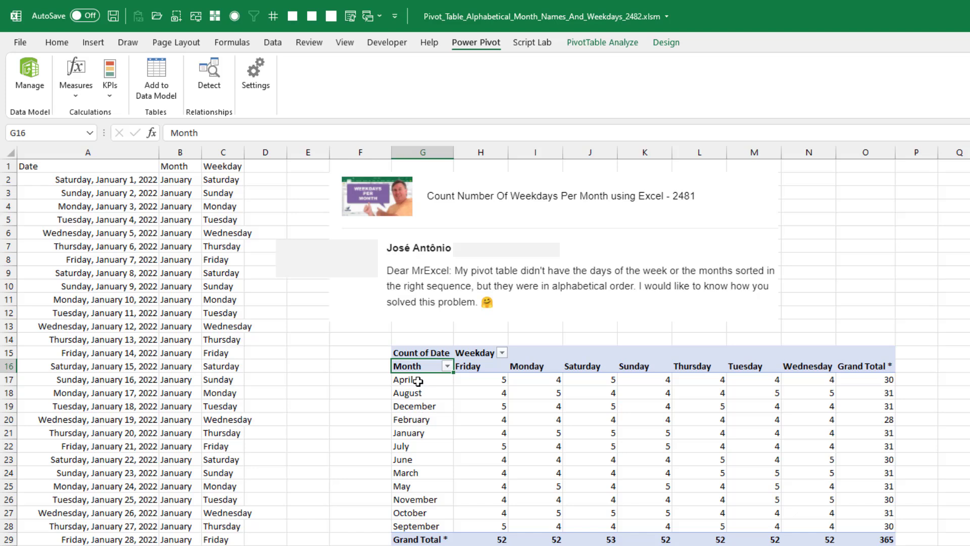
mouse_move(802, 373)
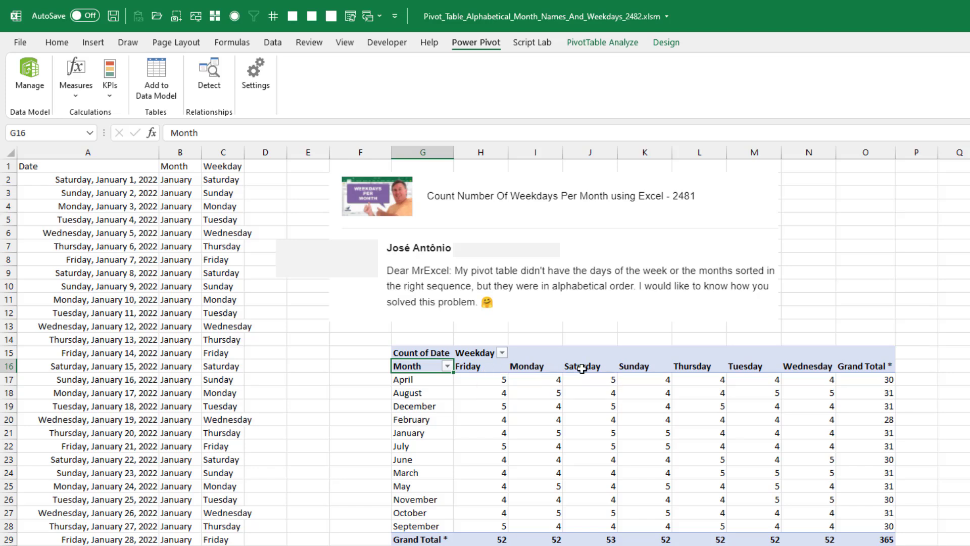
mouse_move(712, 371)
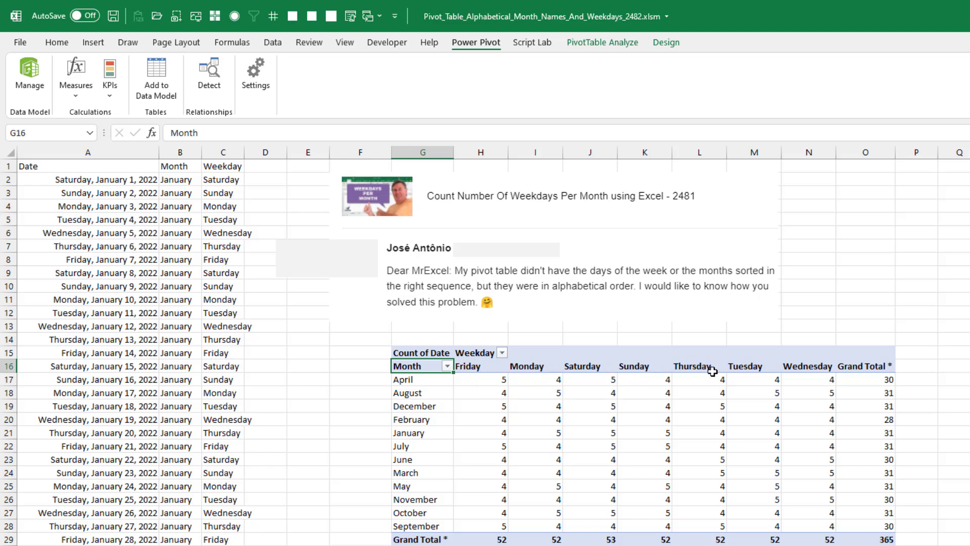
mouse_move(693, 371)
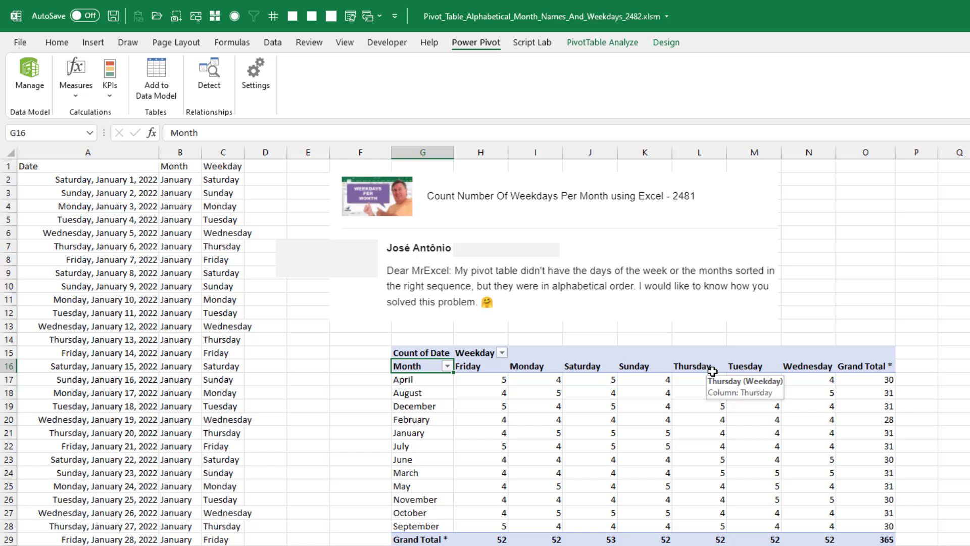
mouse_move(446, 376)
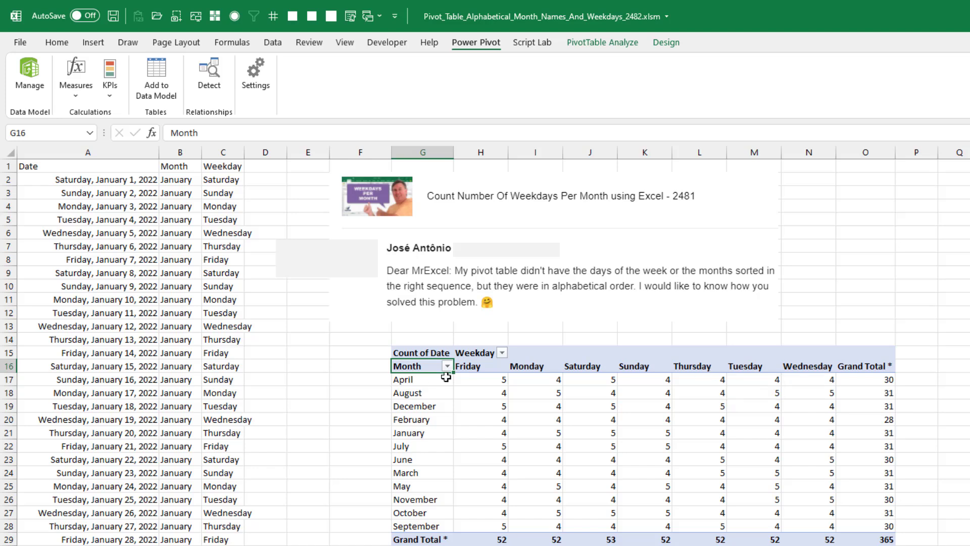
mouse_move(448, 371)
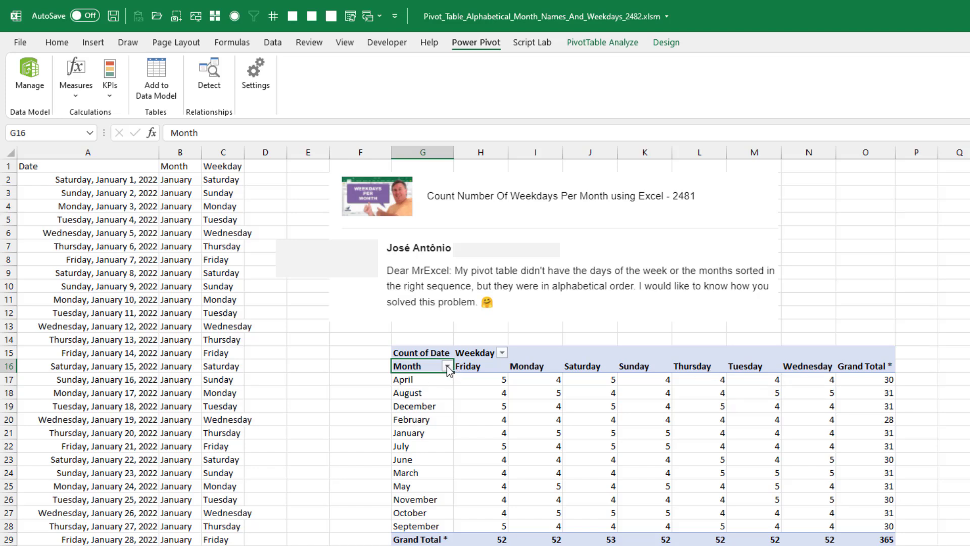
mouse_move(426, 366)
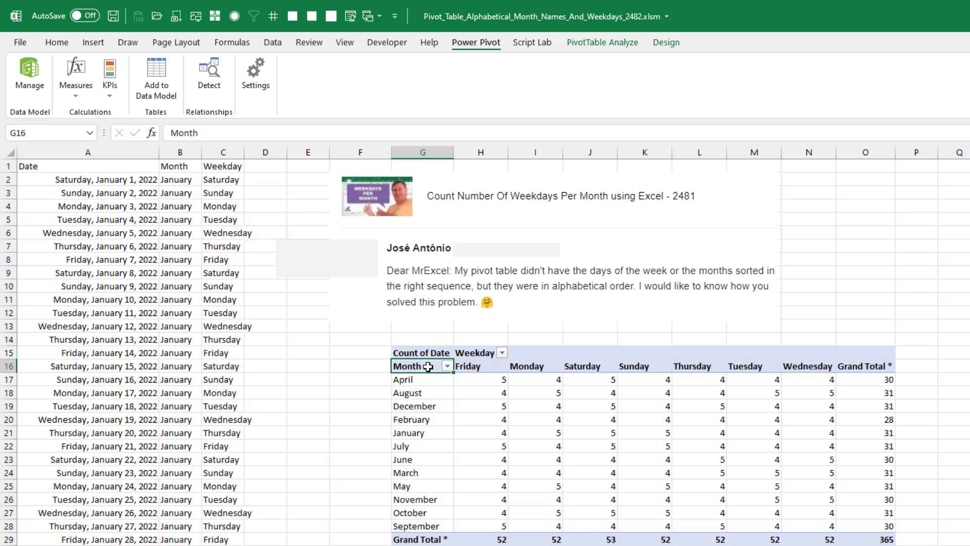
mouse_move(448, 369)
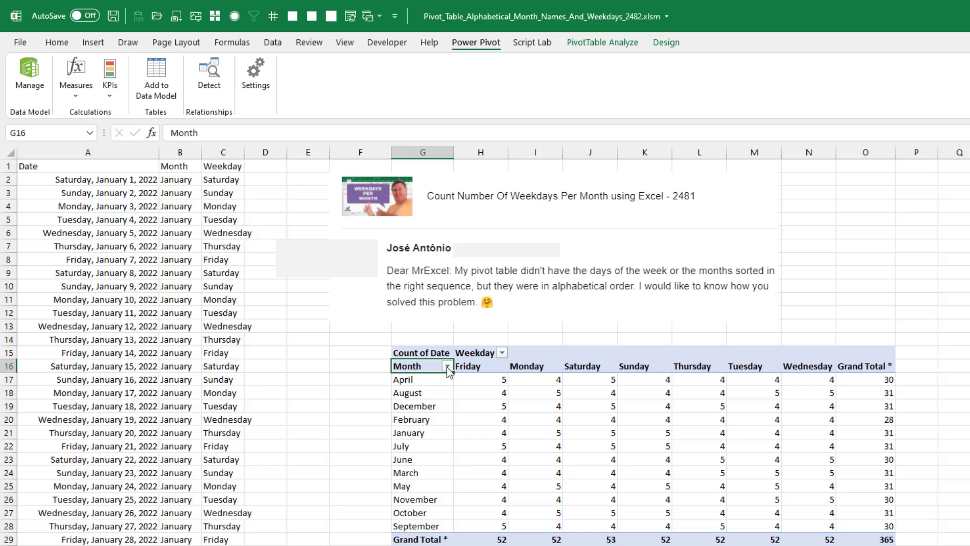
Choose ascending sort for the Month field and reach its further sort options.
click(448, 370)
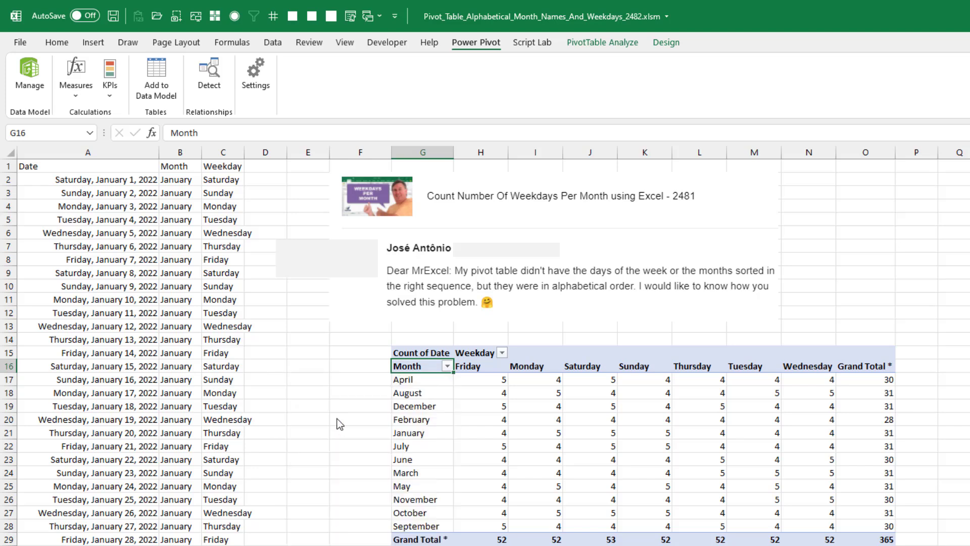
click(447, 366)
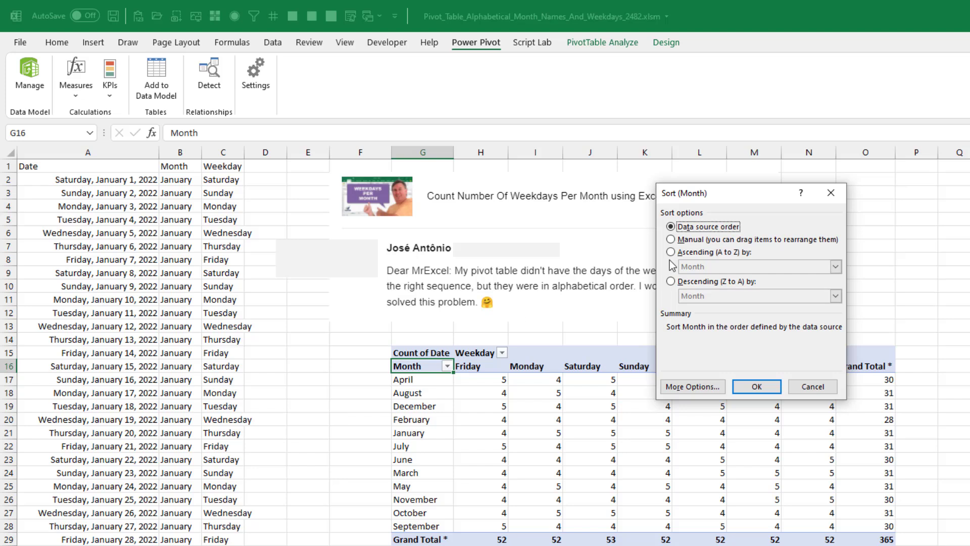
click(671, 252)
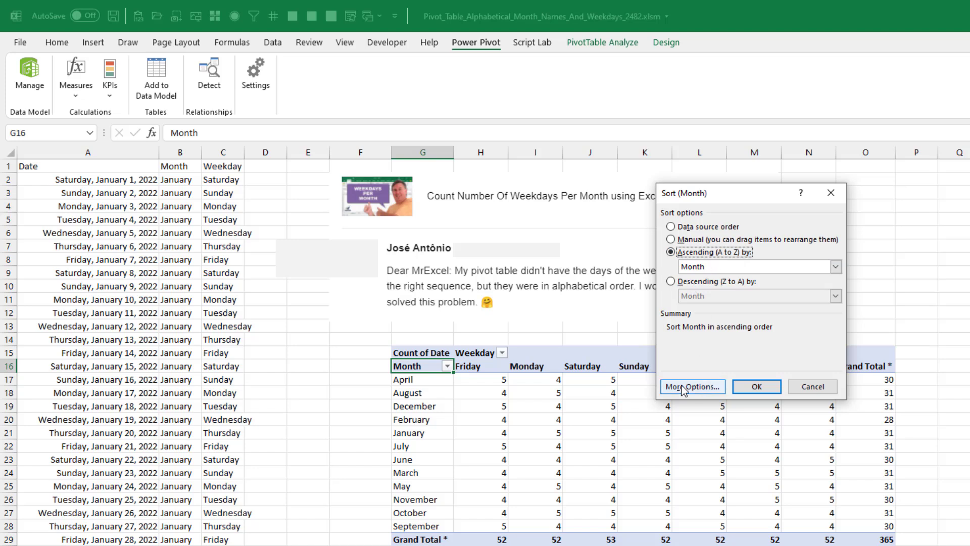
click(691, 386)
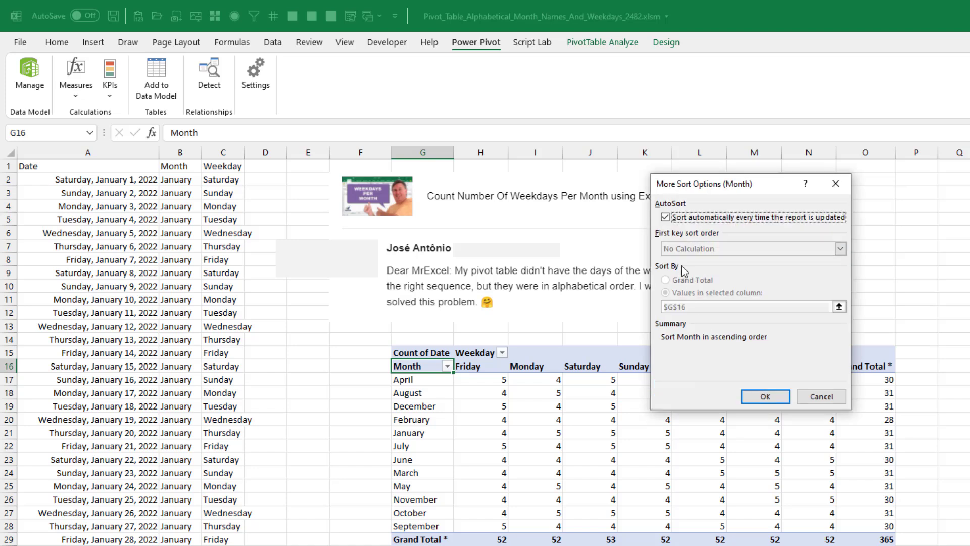
Disable AutoSort and apply the January–December custom list as the month sort order.
click(666, 217)
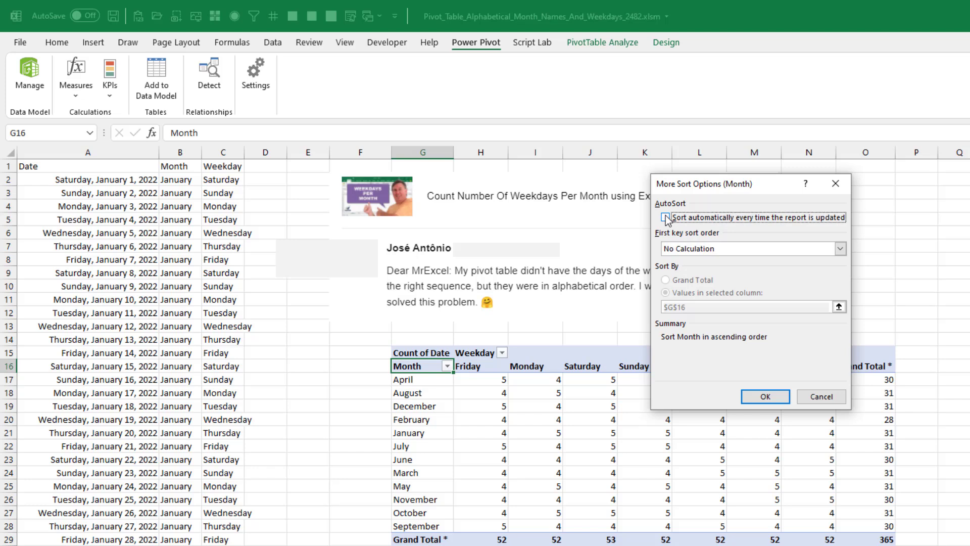
click(666, 217)
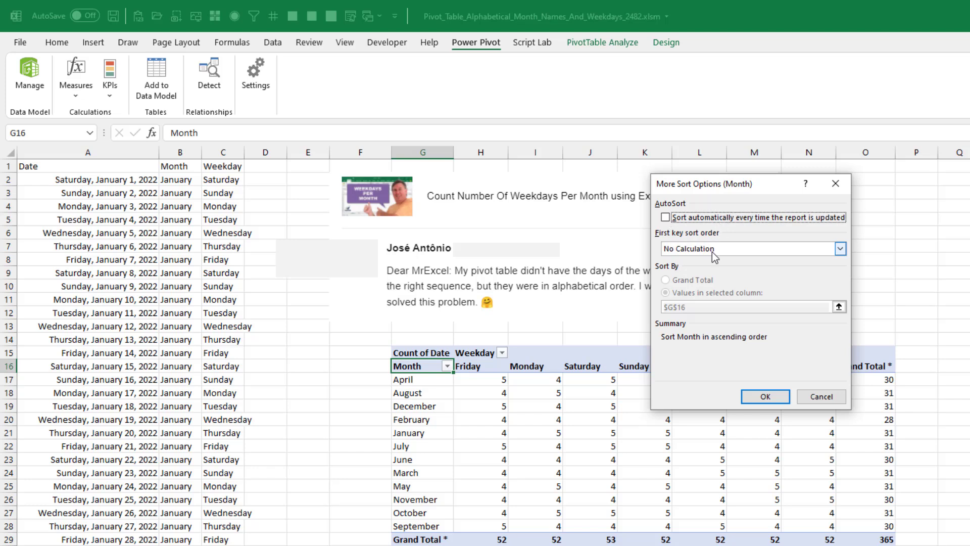
mouse_move(782, 253)
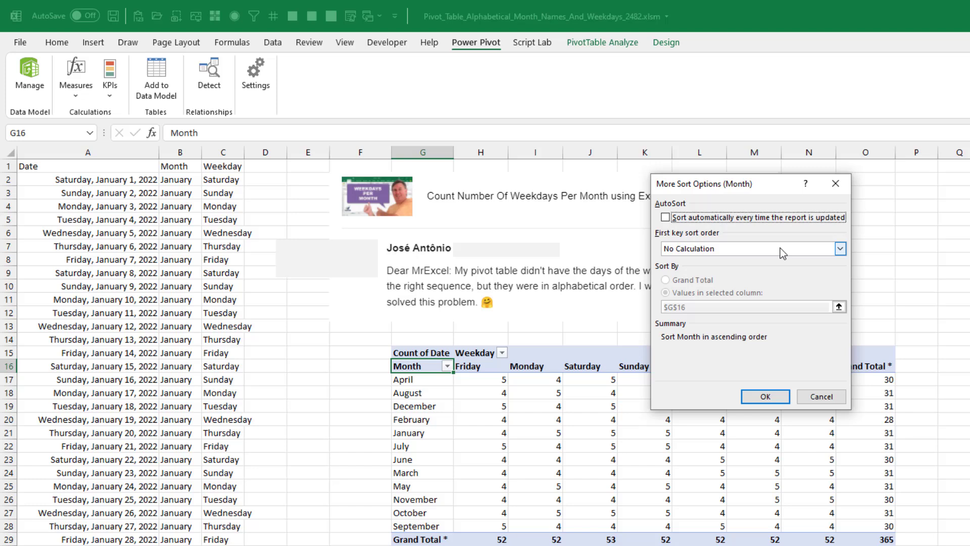
click(840, 248)
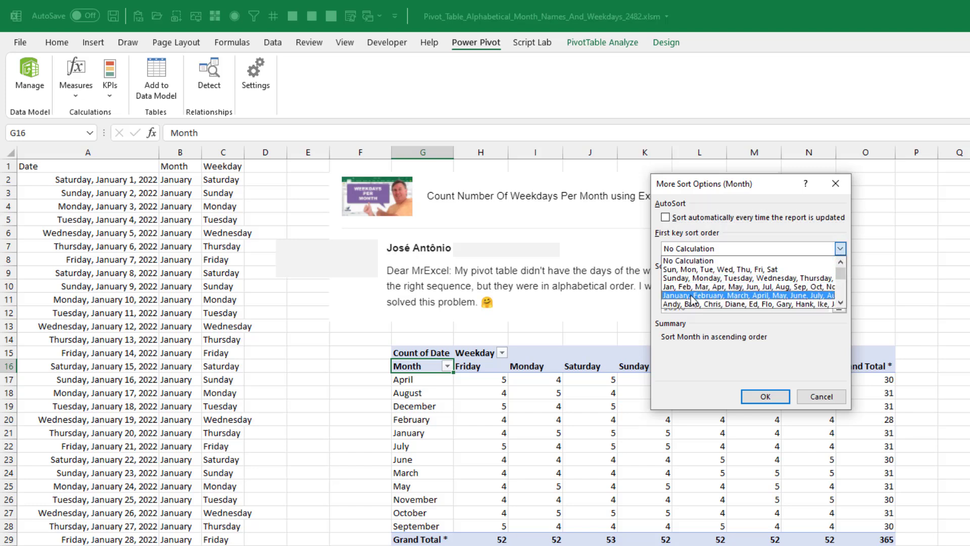
click(749, 296)
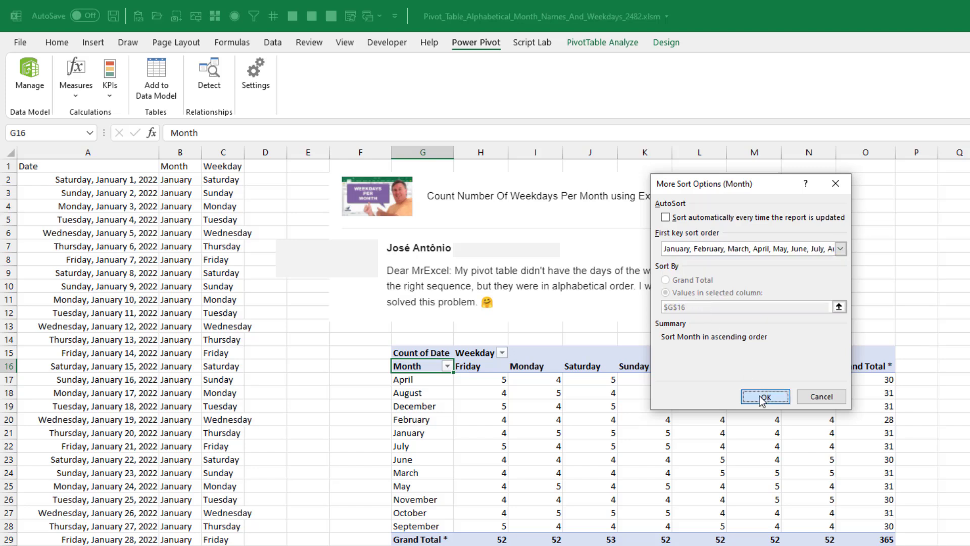
click(765, 397)
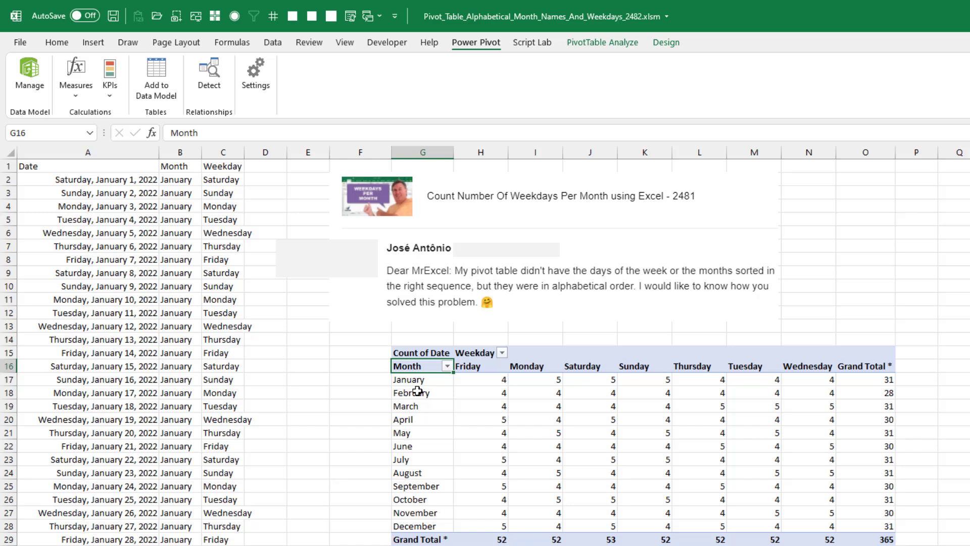
mouse_move(504, 361)
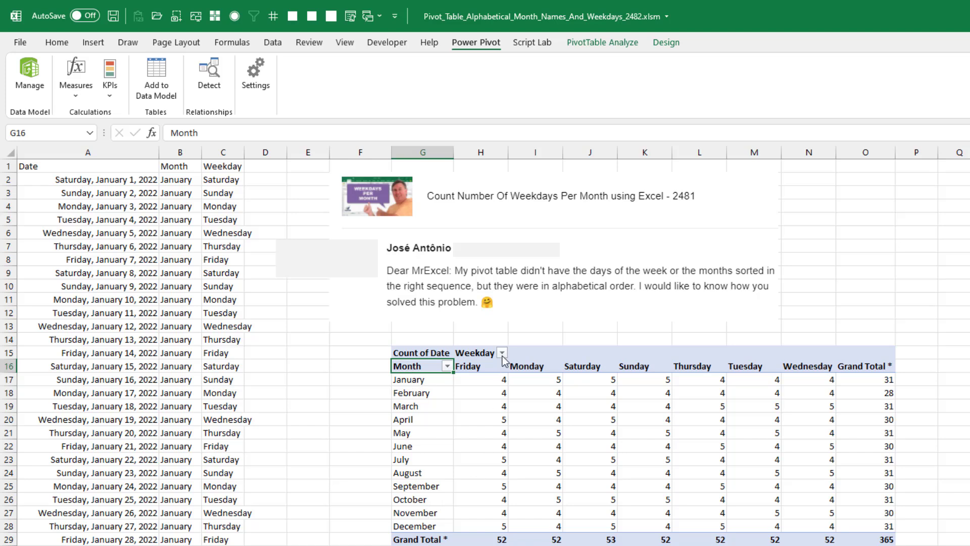
mouse_move(504, 359)
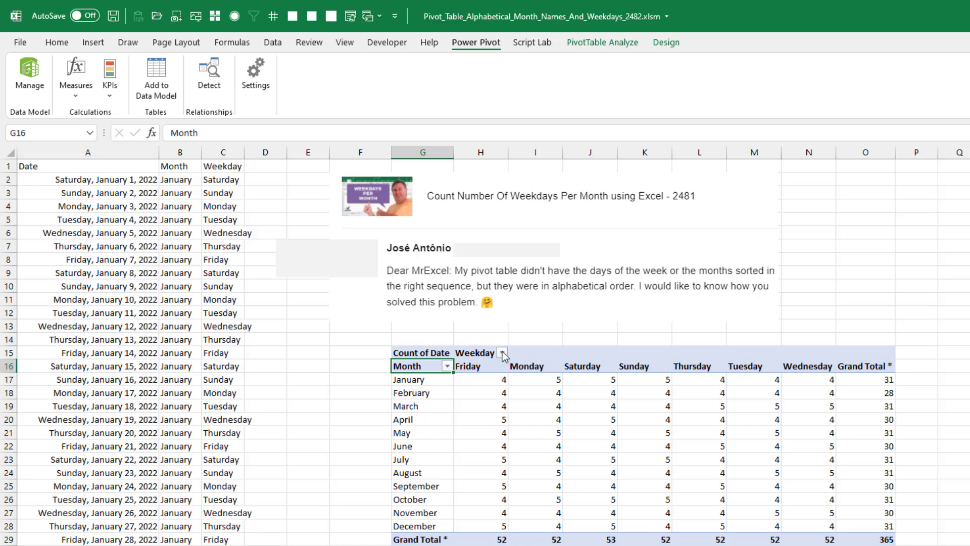
Sort the Weekday field ascending by the Sunday–Saturday custom list with AutoSort disabled.
click(503, 351)
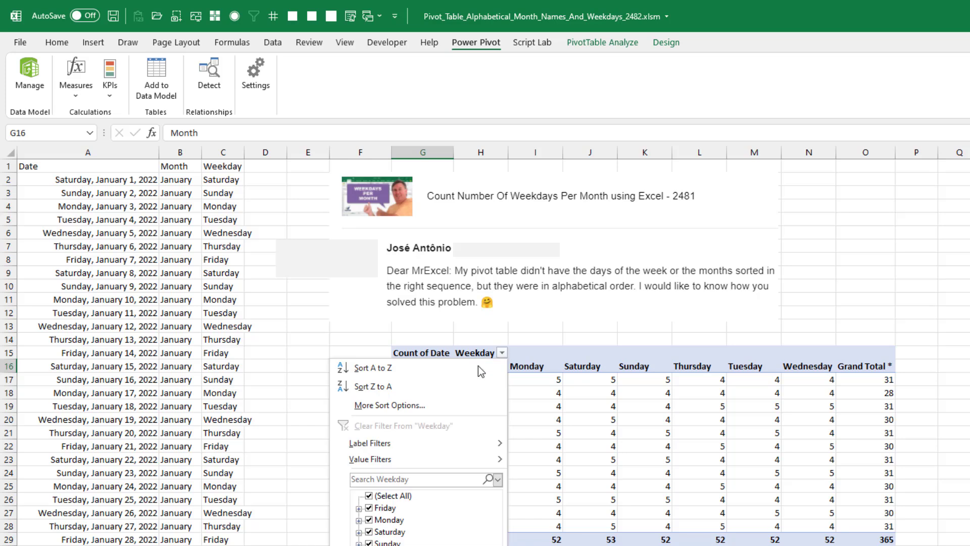
click(389, 404)
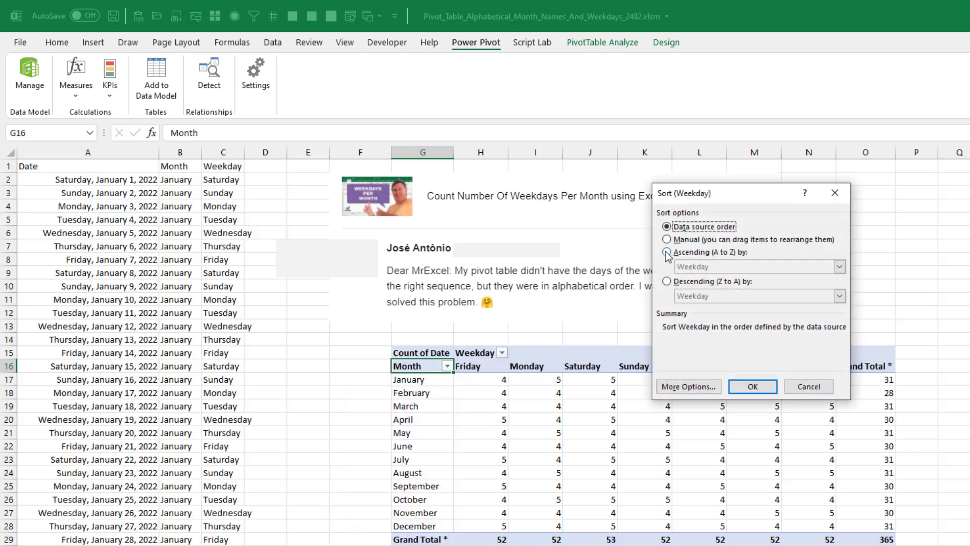
click(689, 386)
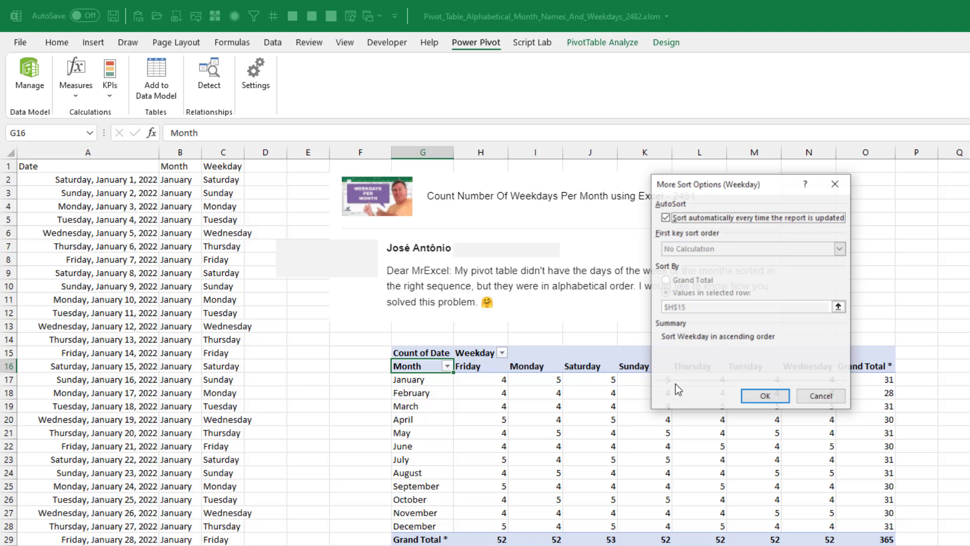
click(666, 218)
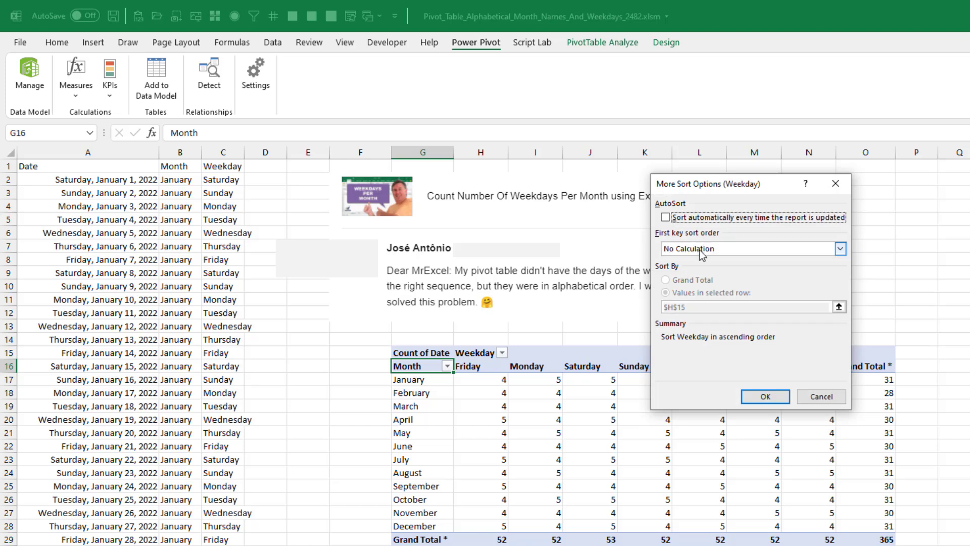
click(840, 248)
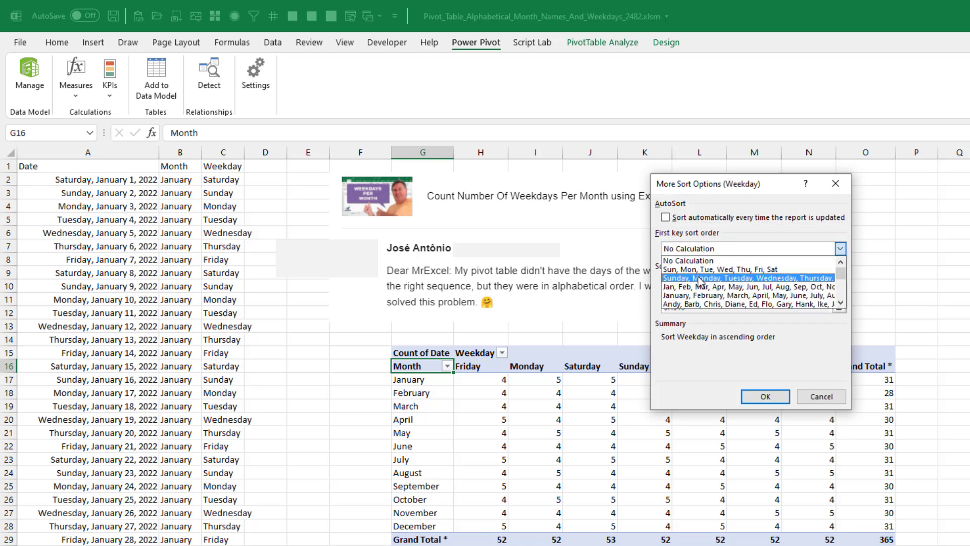
click(747, 278)
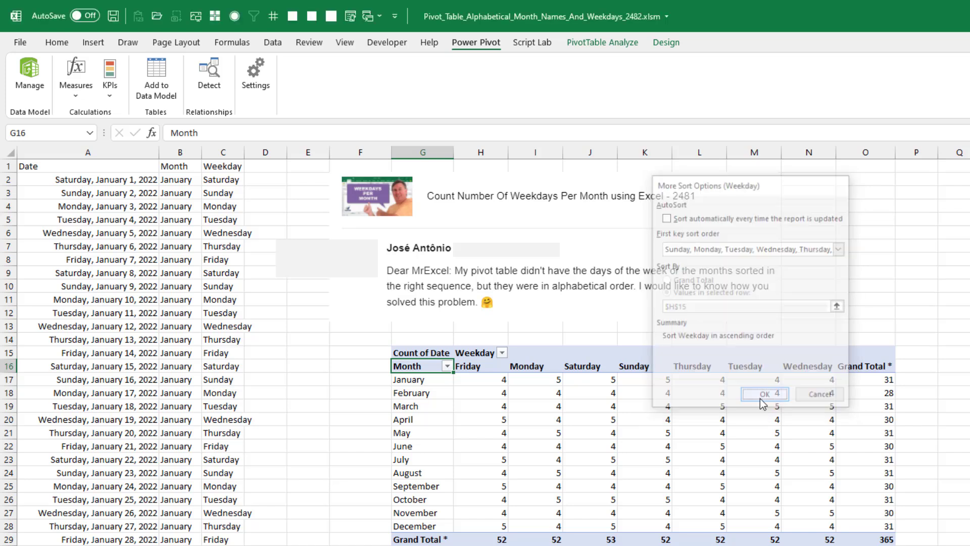
click(764, 395)
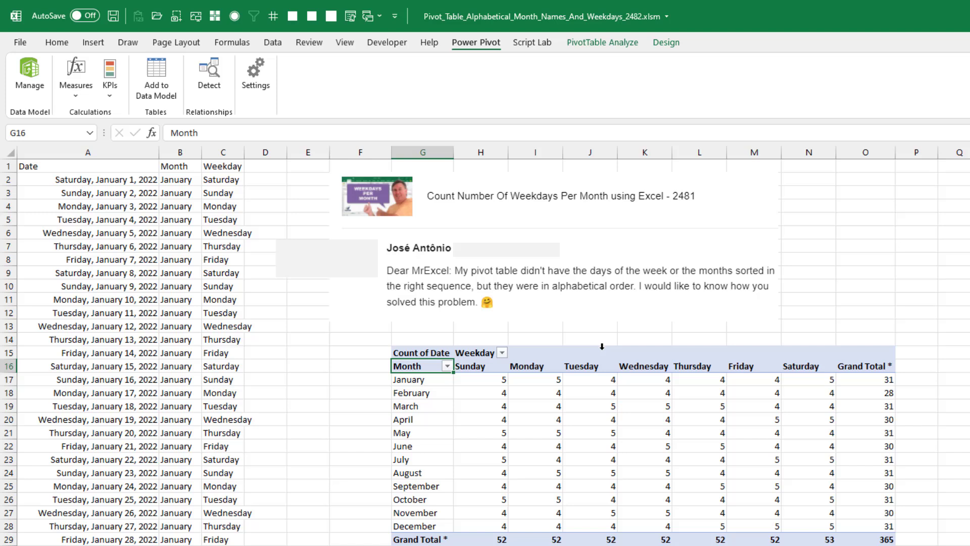
mouse_move(224, 192)
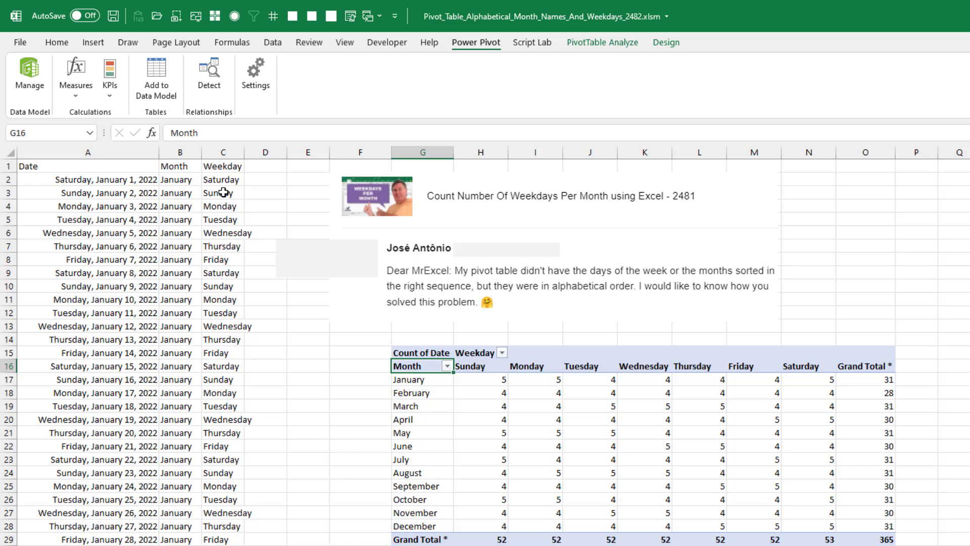
click(222, 180)
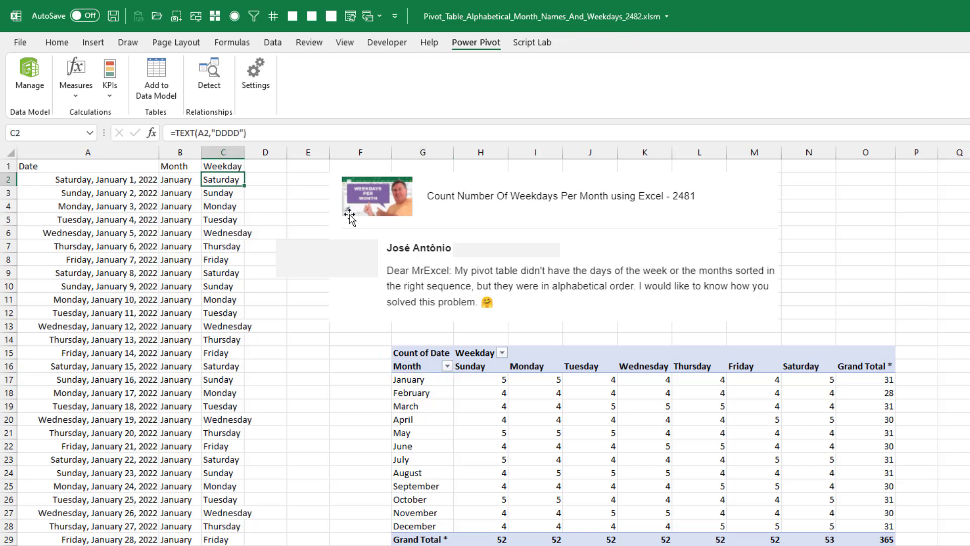
mouse_move(257, 160)
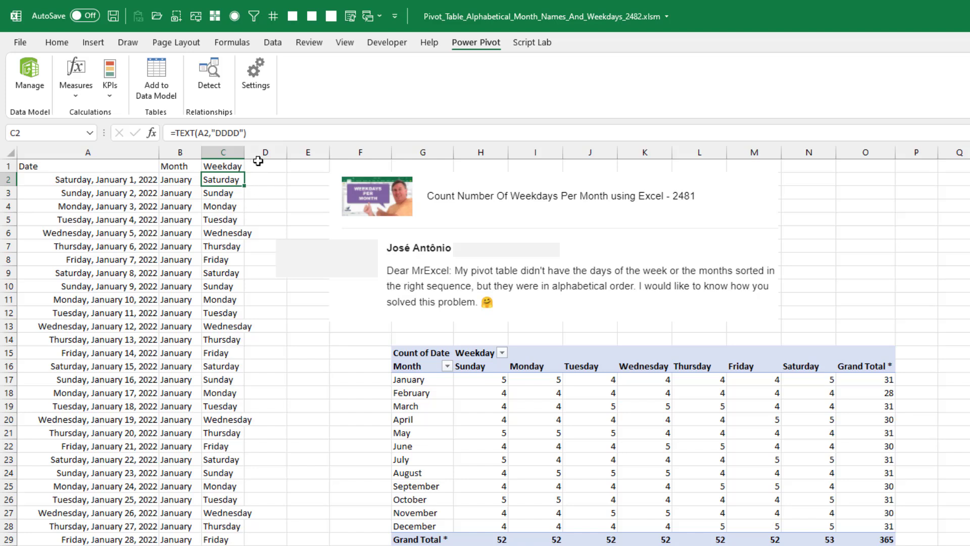
mouse_move(250, 221)
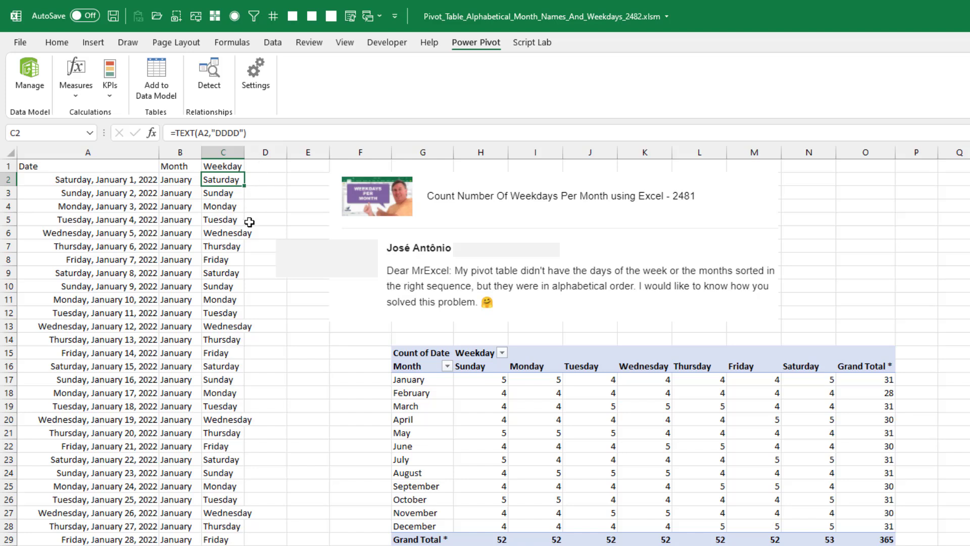
mouse_move(238, 180)
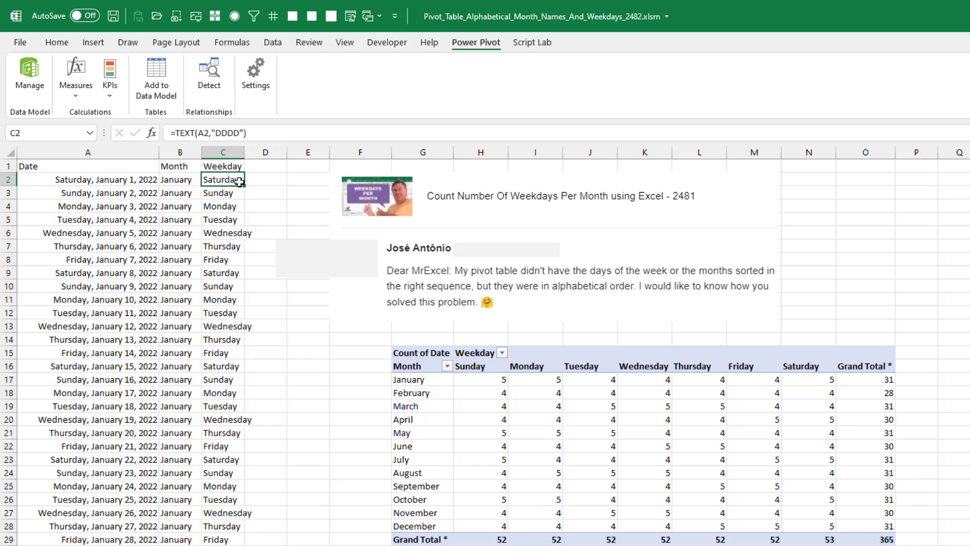
mouse_move(30, 72)
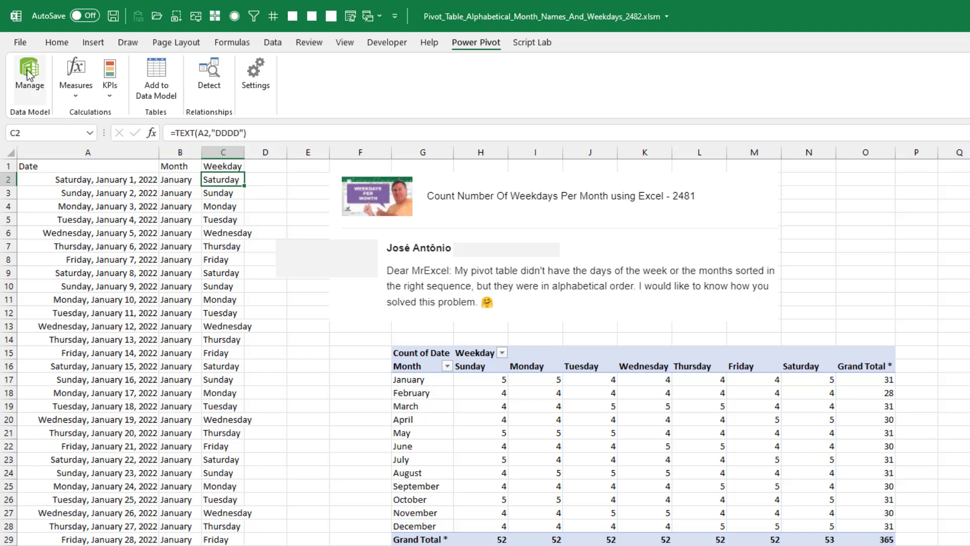
click(29, 74)
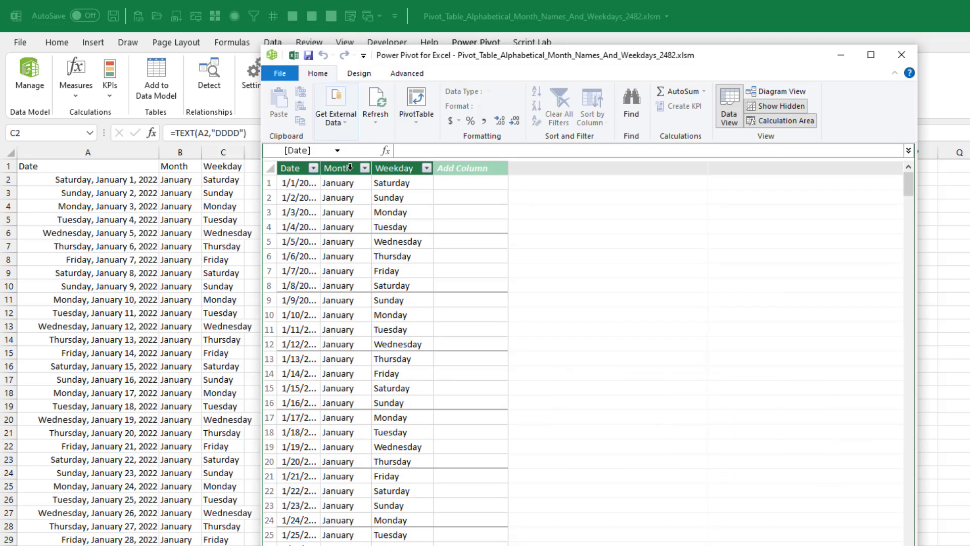
click(340, 168)
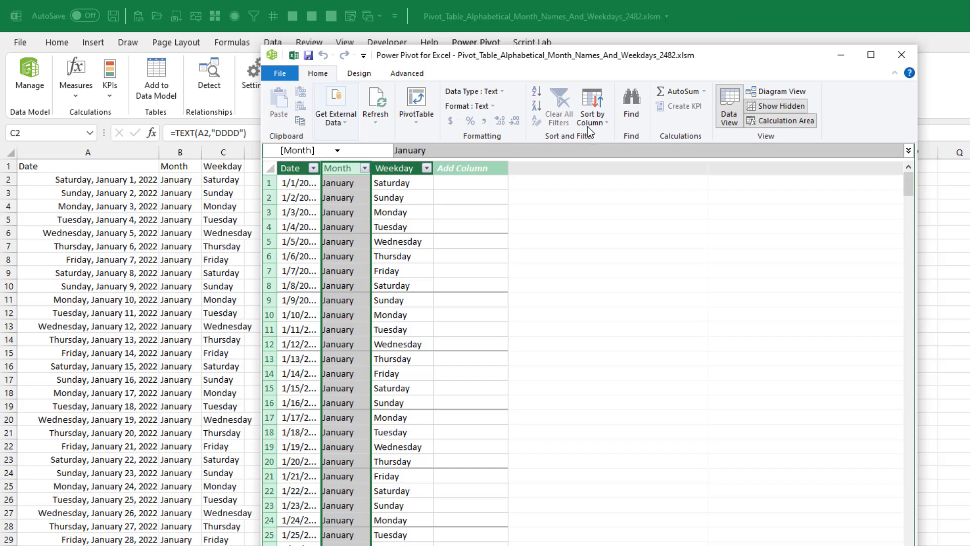
mouse_move(592, 105)
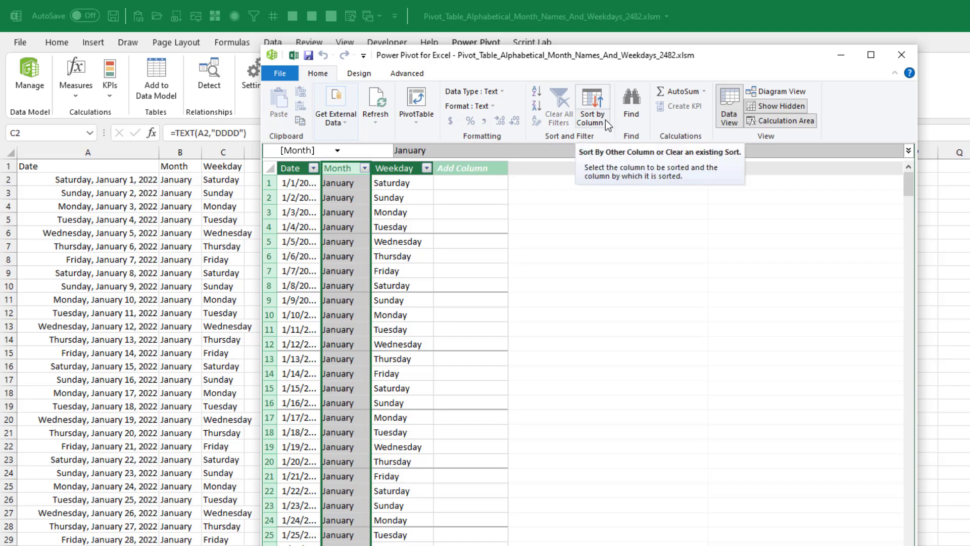
click(591, 104)
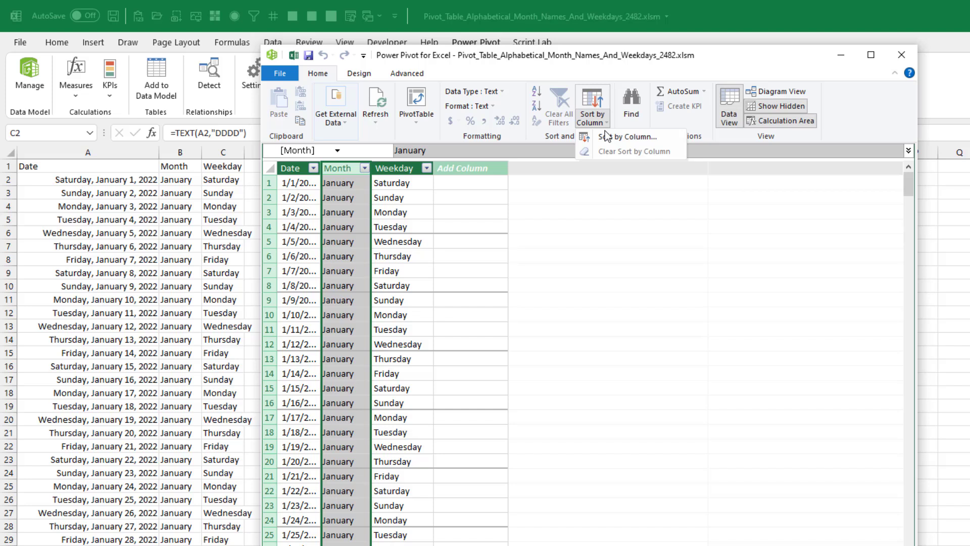
mouse_move(630, 138)
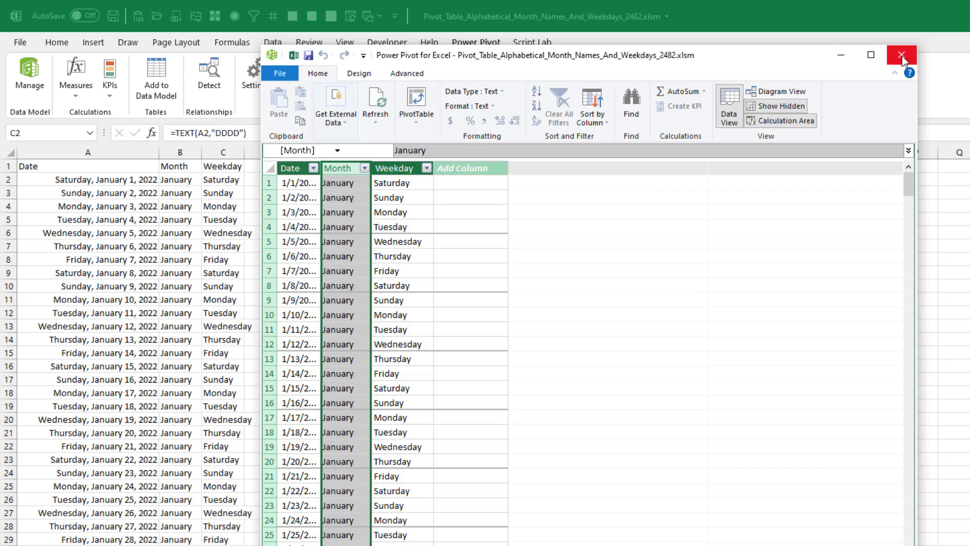
click(900, 55)
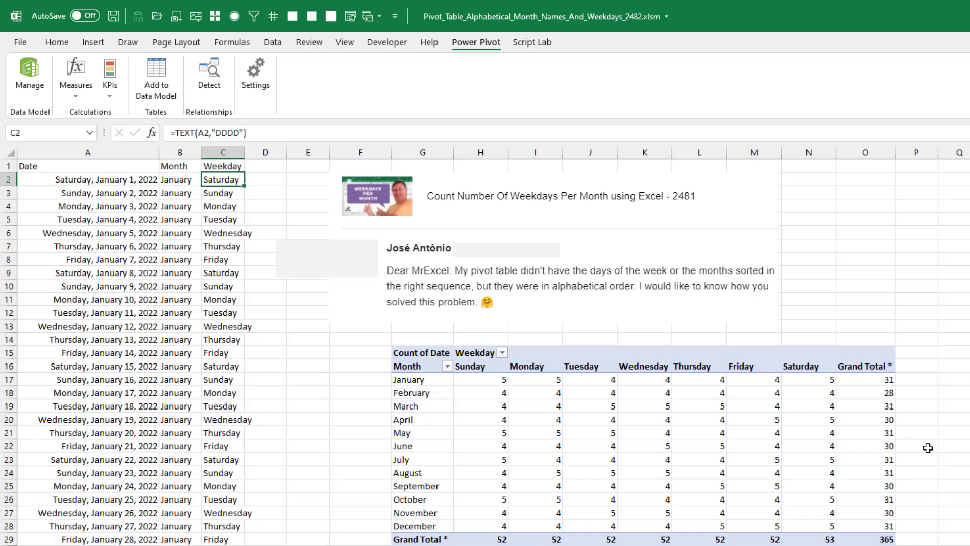
mouse_move(444, 378)
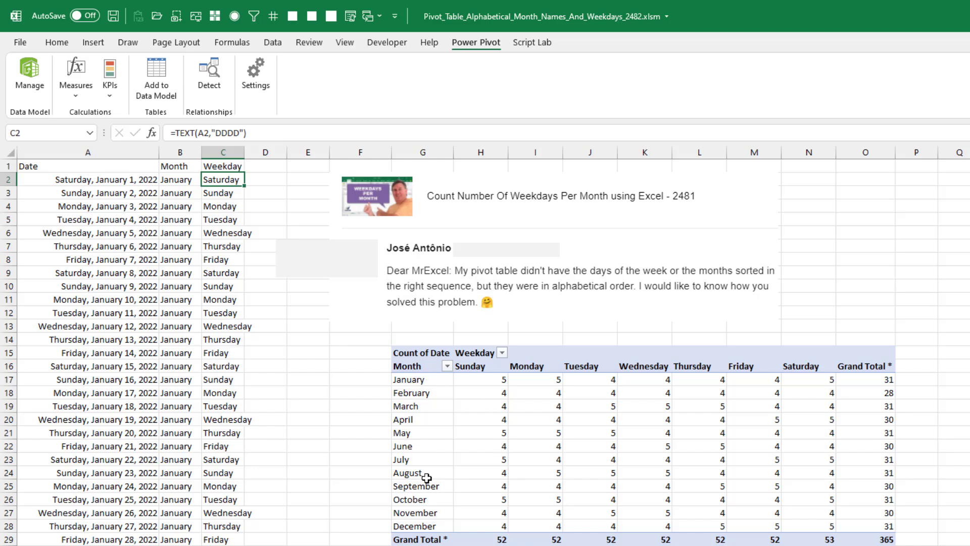
mouse_move(408, 473)
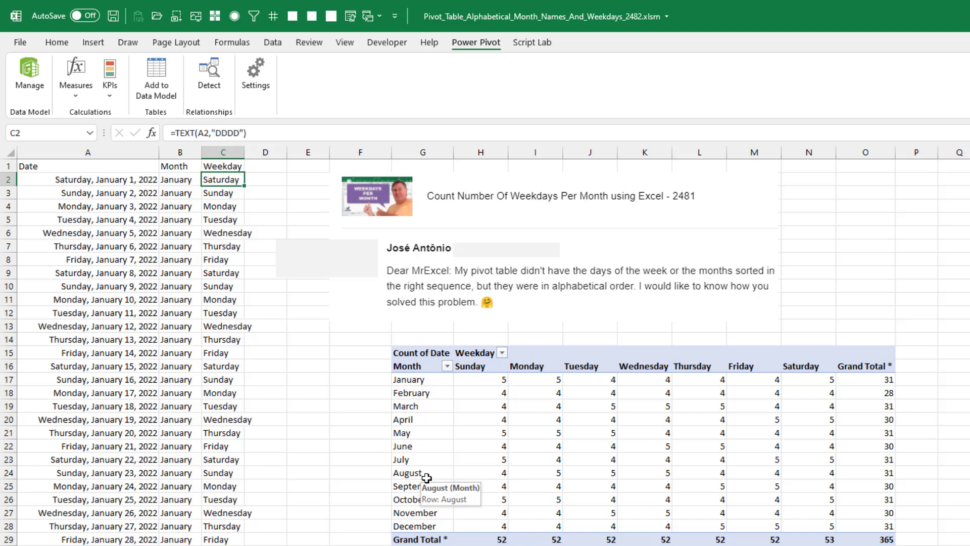
mouse_move(426, 472)
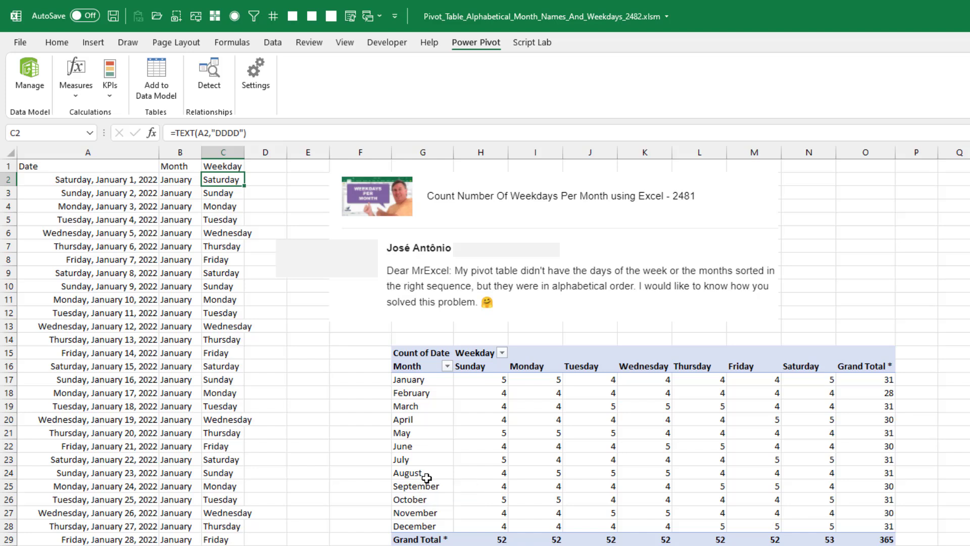
mouse_move(408, 472)
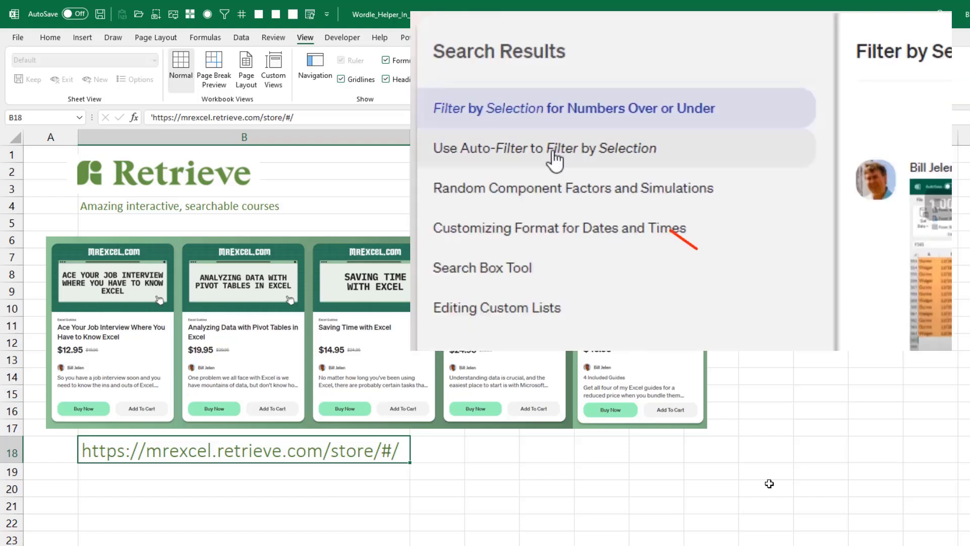
Start the "Use Auto-Filter to Filter by Selection" lesson video from the search results.
click(545, 147)
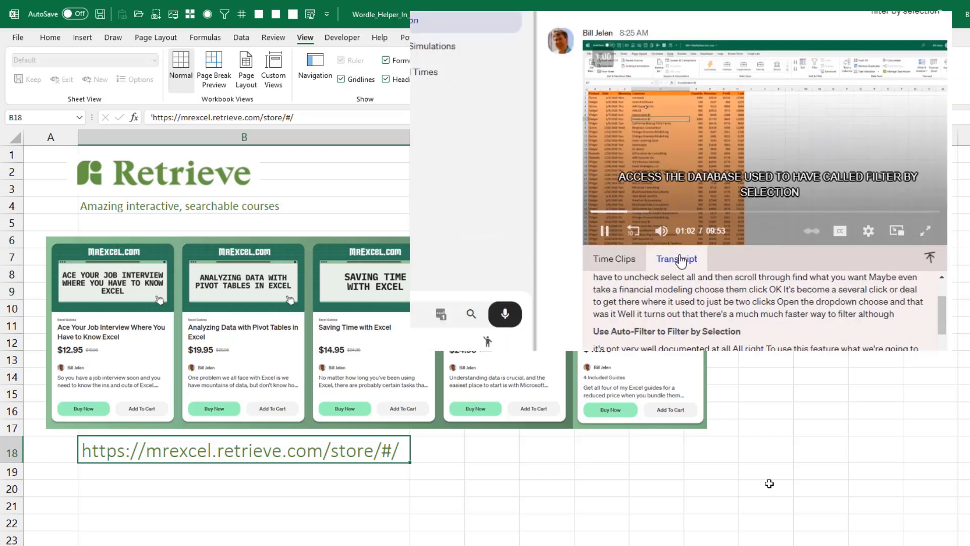